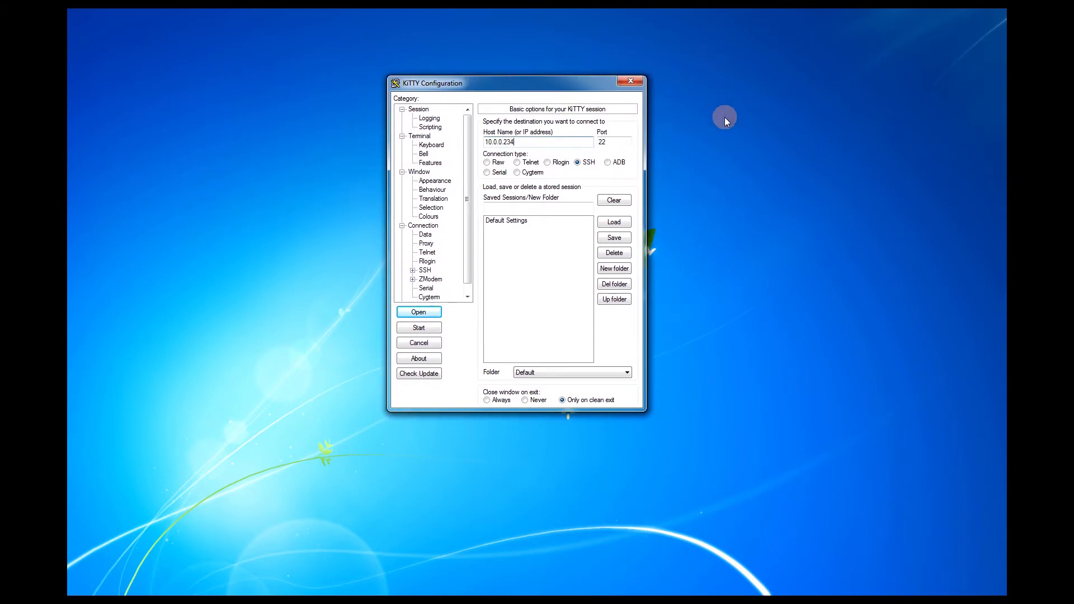
mouse_move(818, 247)
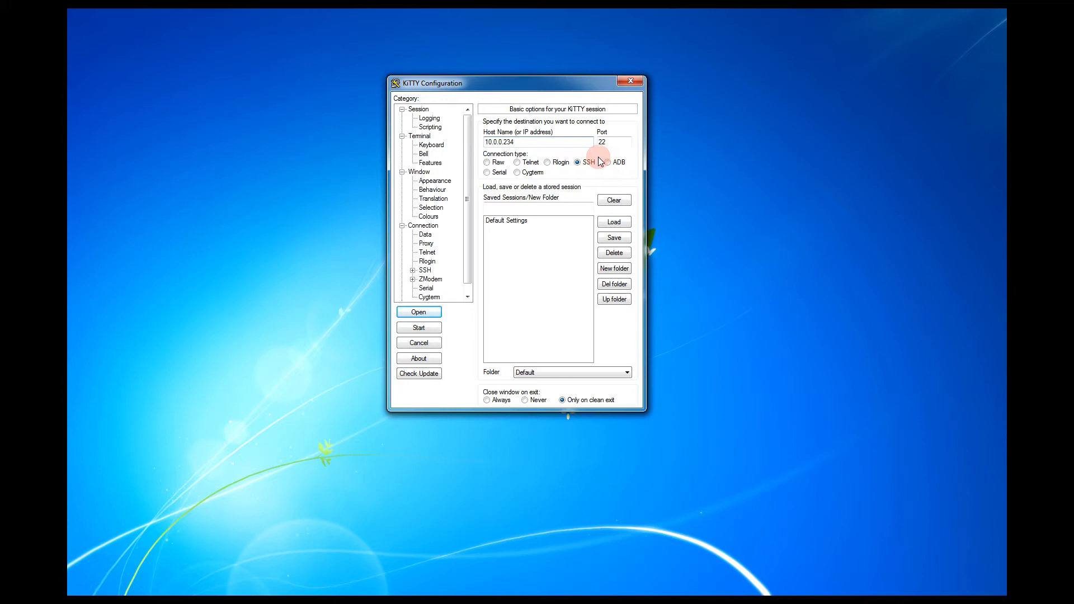
Launch the SSH session to 10.0.0.234 and maximize the terminal at the pi password prompt.
left_click(417, 312)
type("pi")
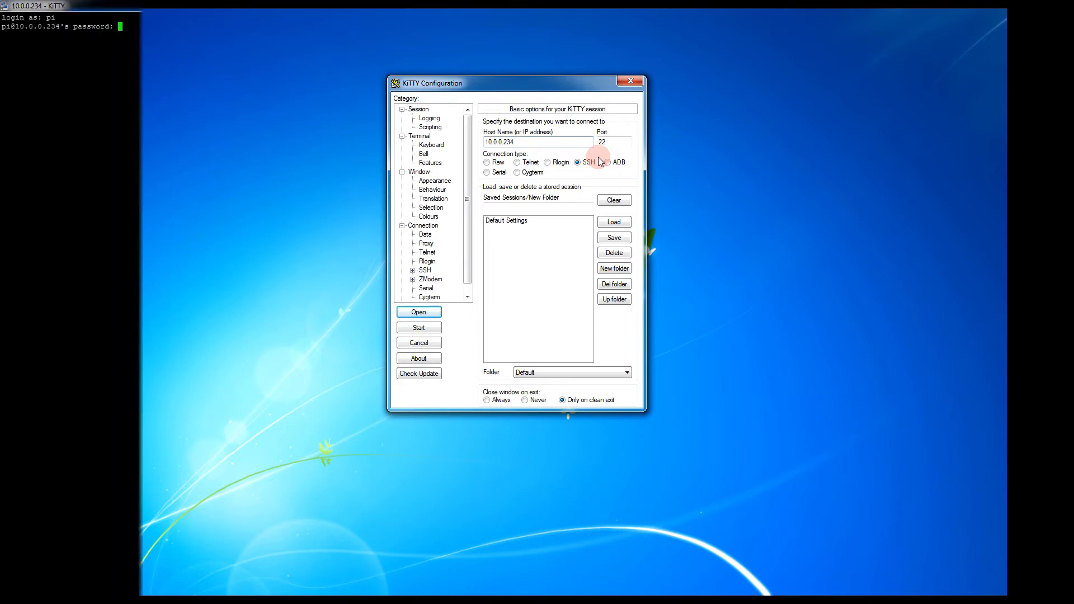
left_click(418, 312)
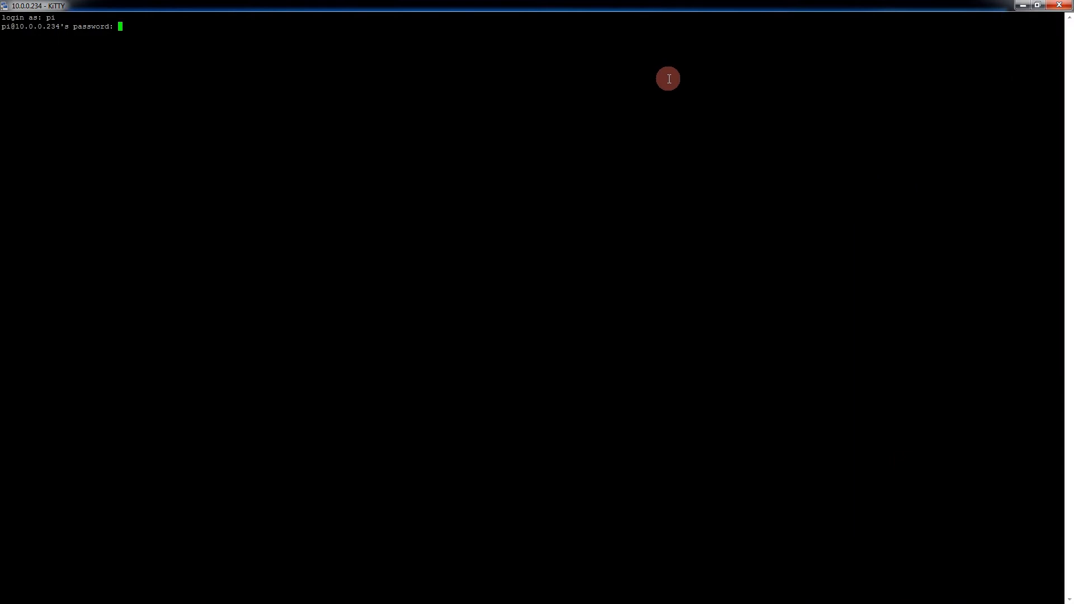